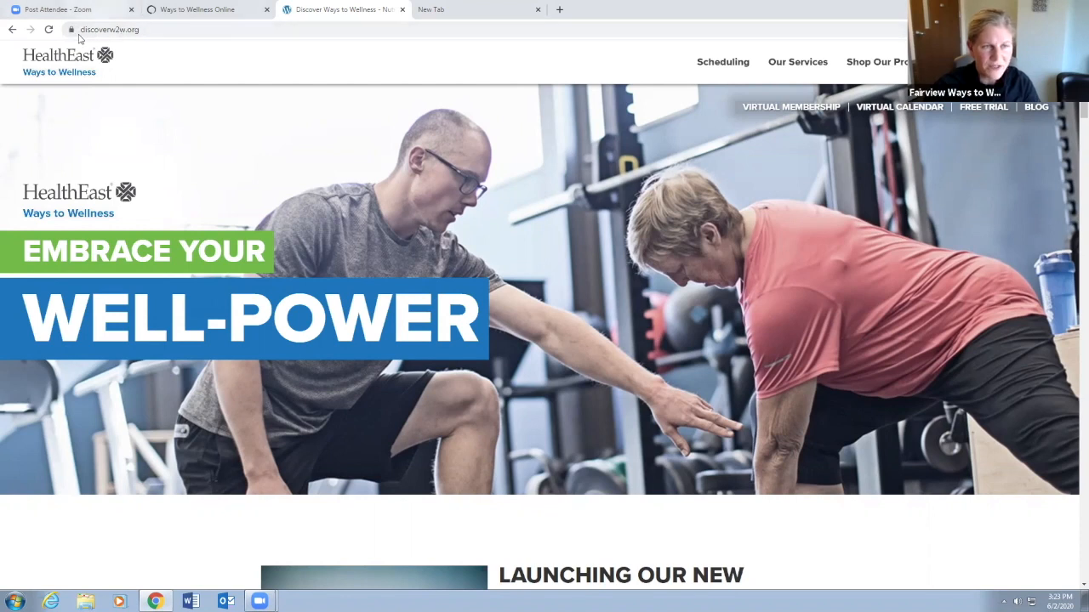
mouse_move(179, 48)
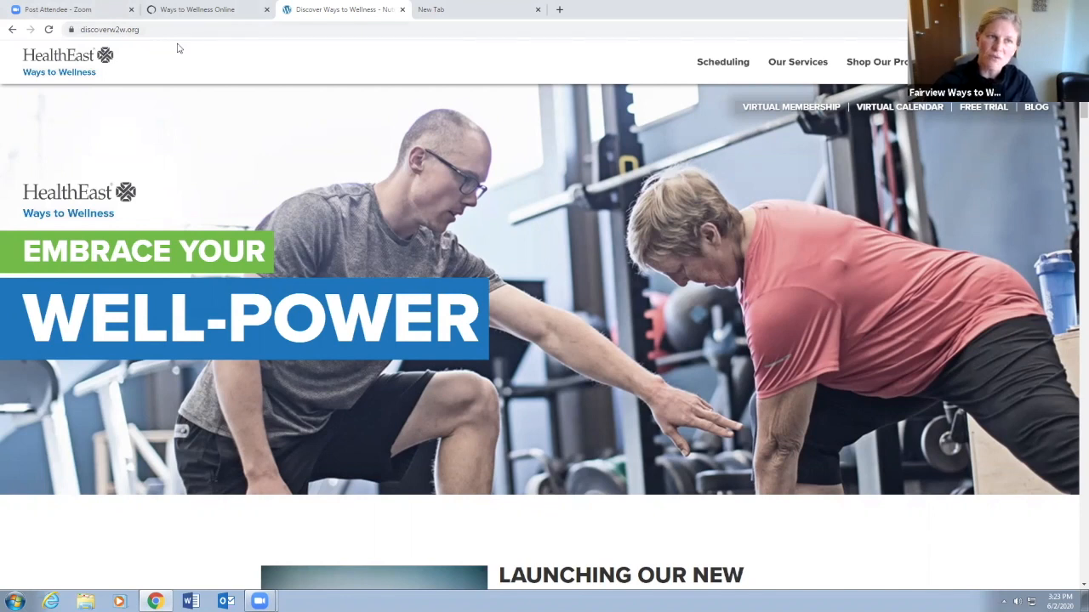
mouse_move(789, 105)
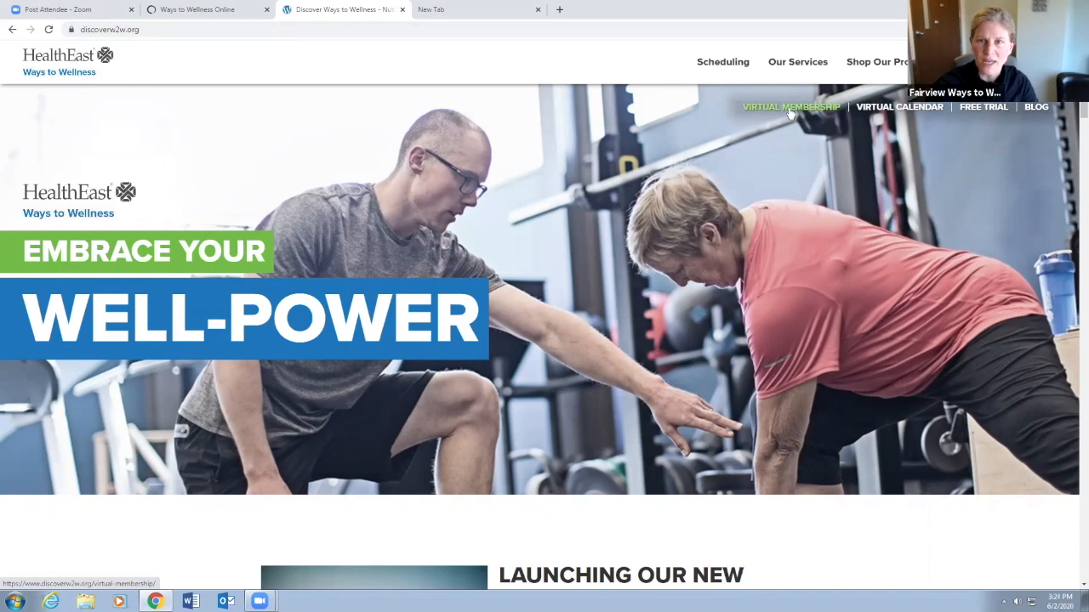
Step: Go to the Virtual Membership page and move down to the Virtual Calendar link
left_click(790, 105)
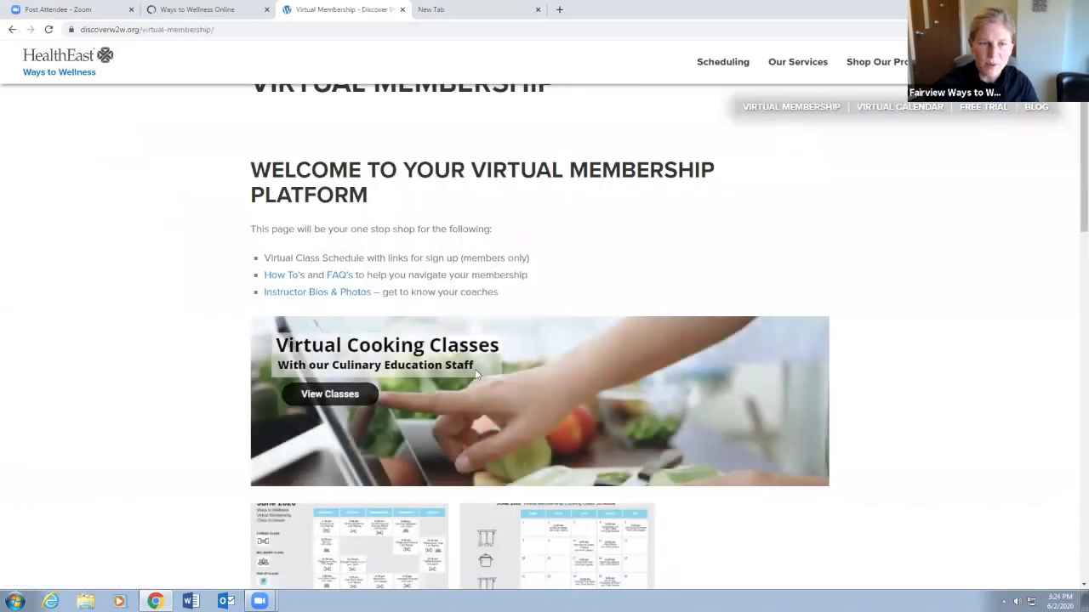
mouse_move(417, 402)
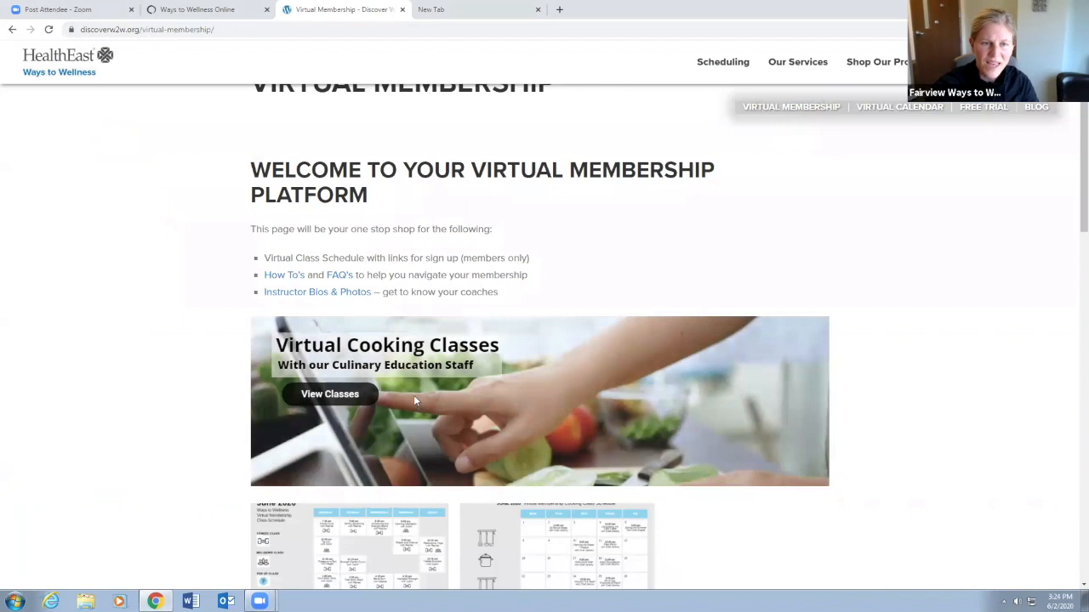
scroll("down", 3)
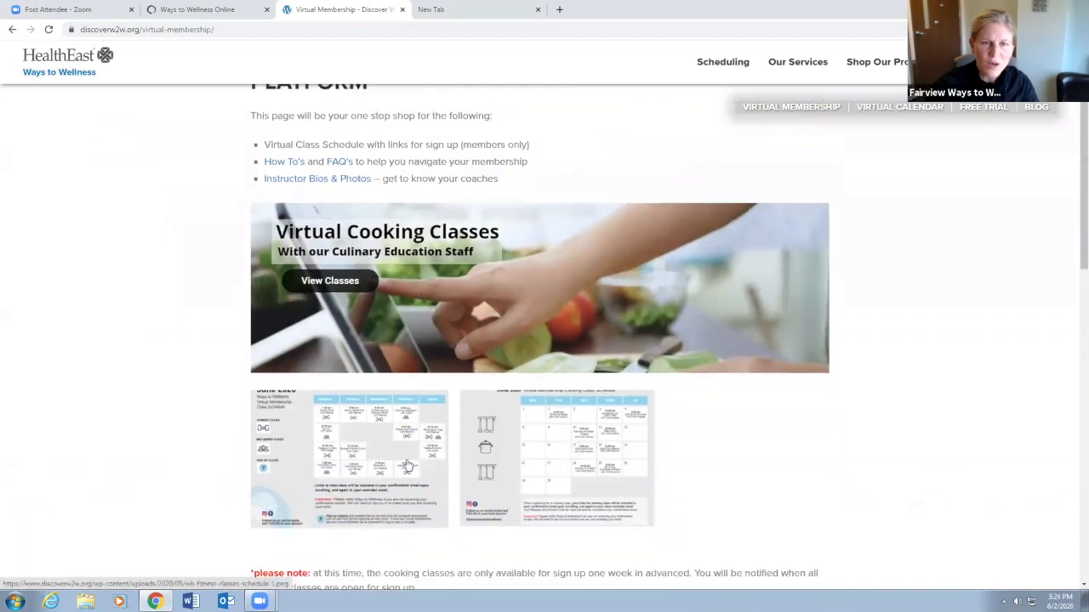
scroll("down", 3)
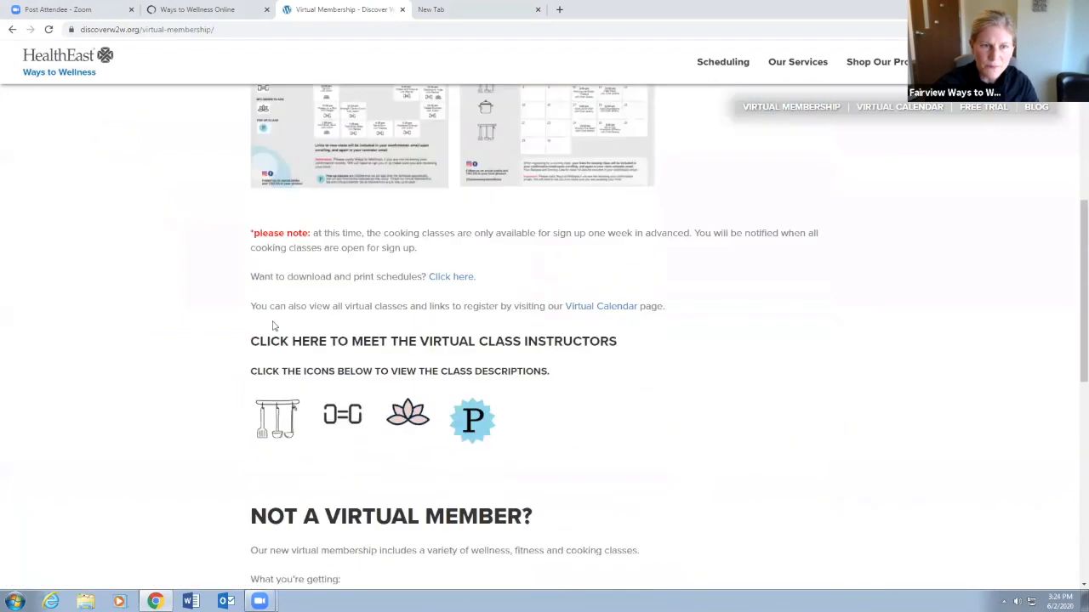
mouse_move(601, 307)
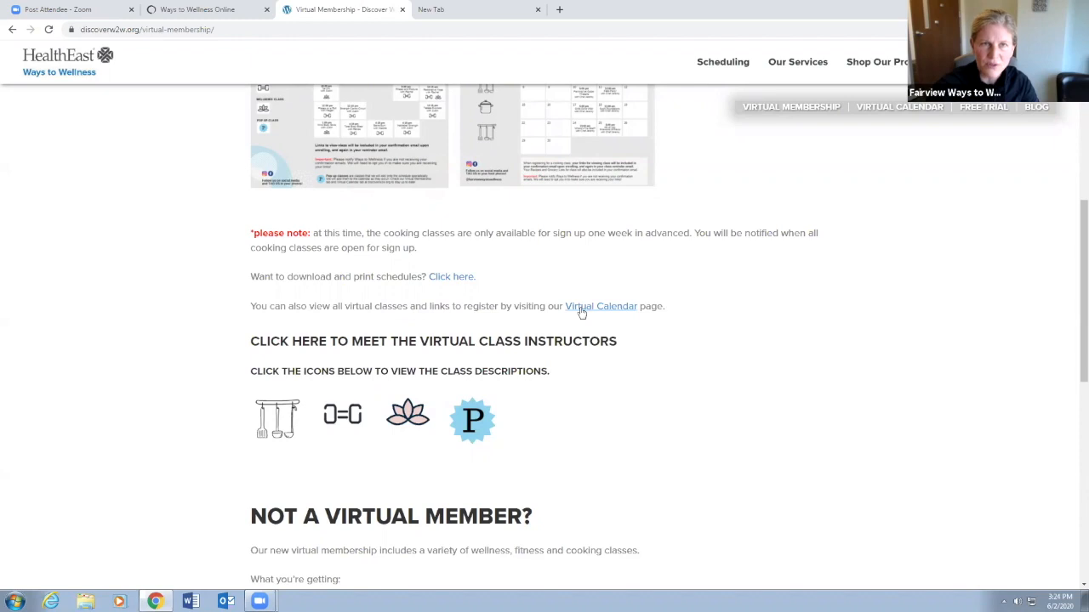
Step: Open the Virtual Calendar showing the June 2020 grid of virtual classes
left_click(601, 307)
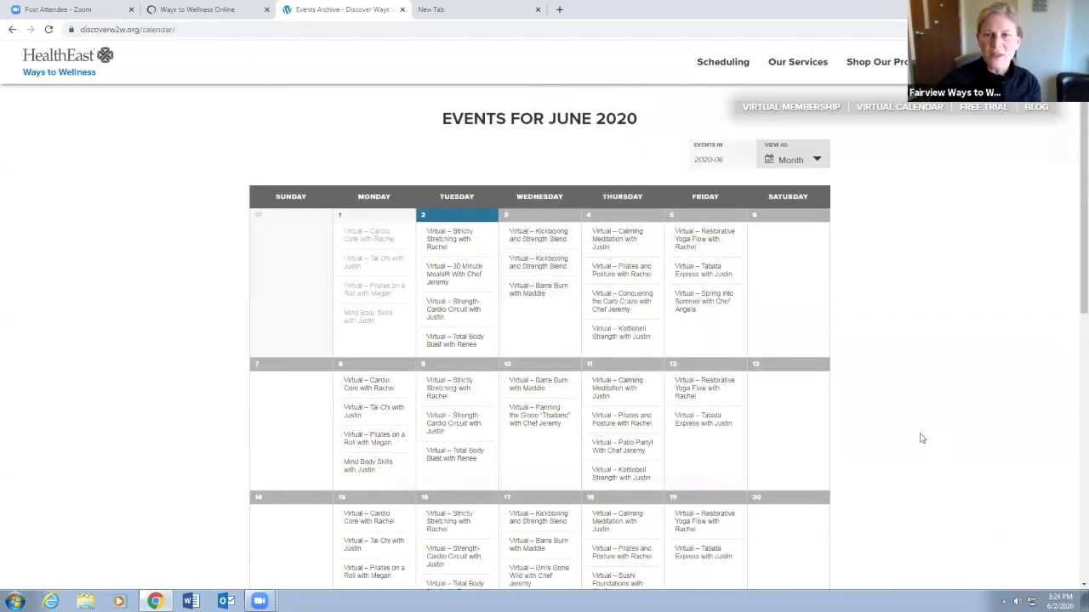
scroll("down", 3)
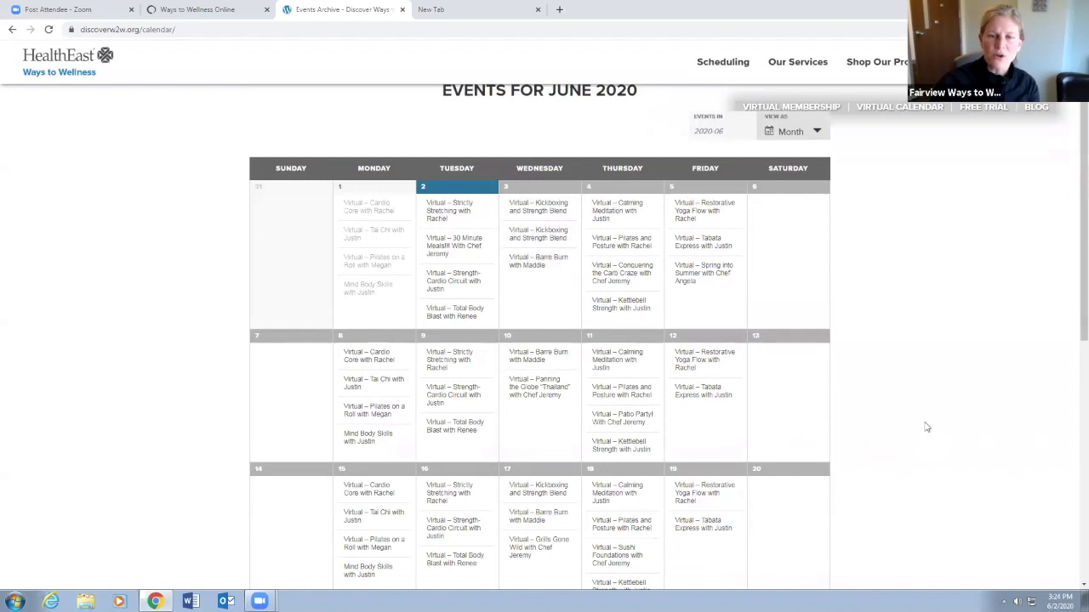
mouse_move(621, 391)
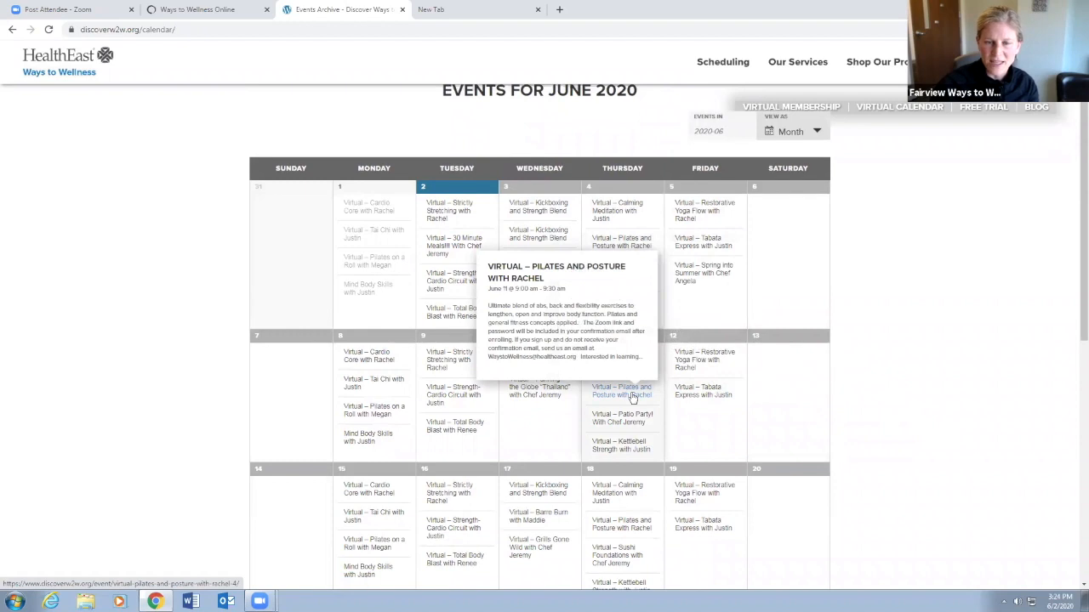
mouse_move(540, 388)
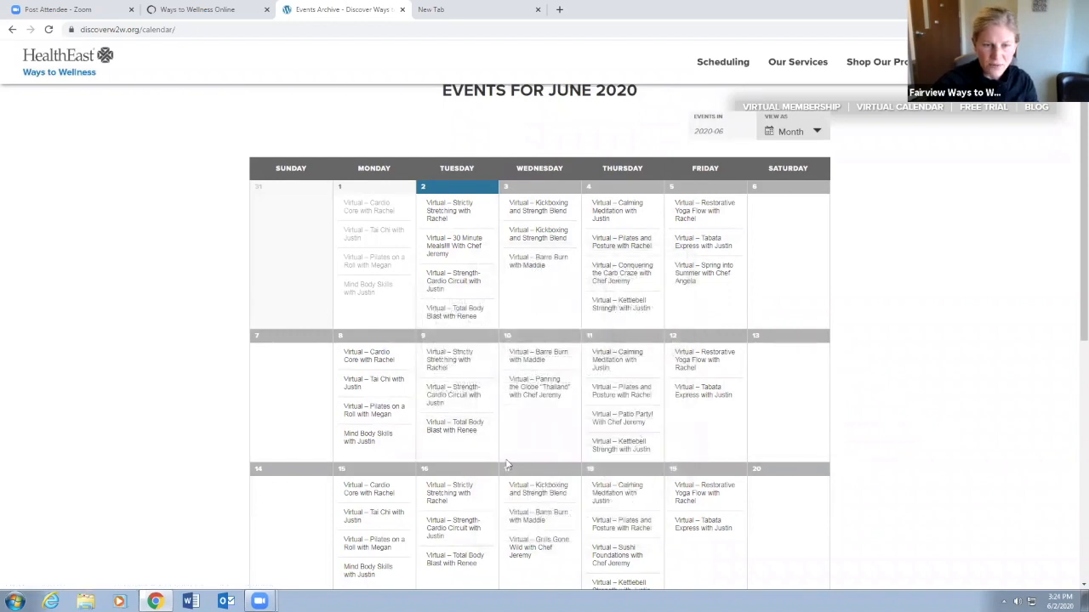
mouse_move(701, 361)
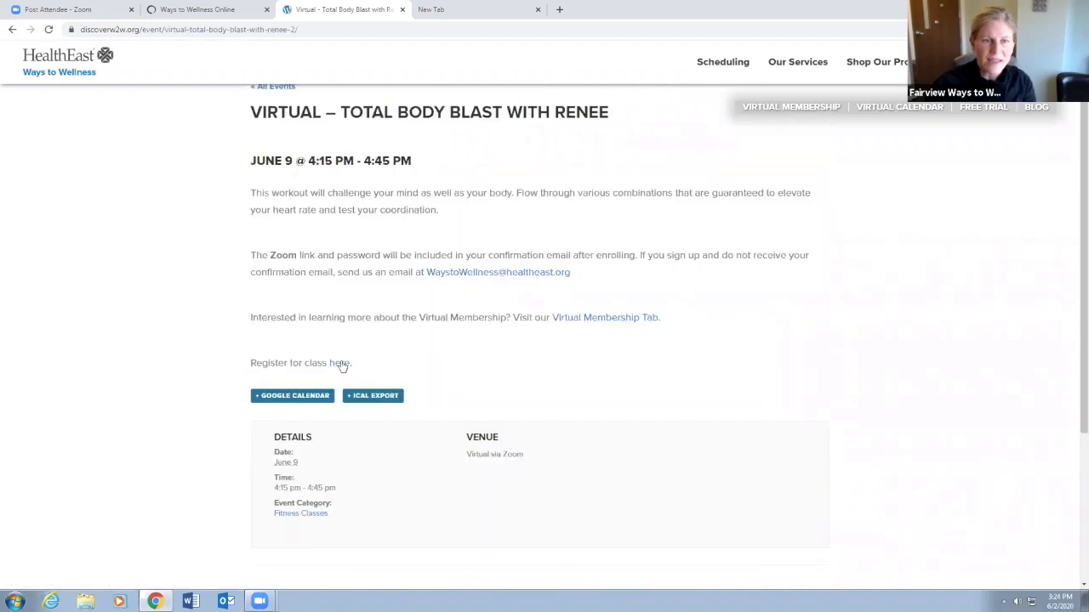
mouse_move(344, 365)
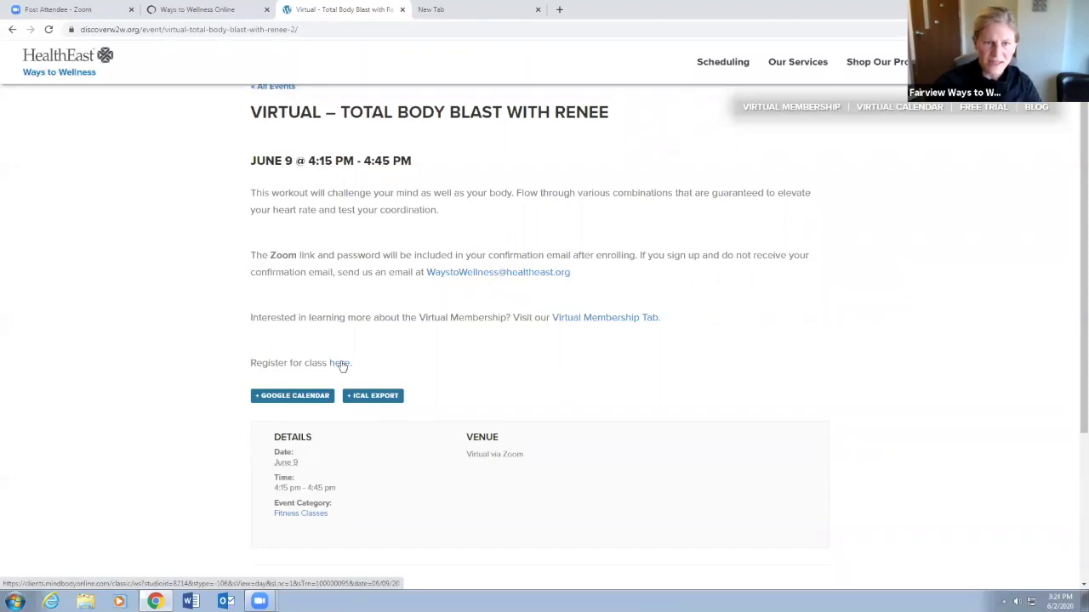
mouse_move(358, 395)
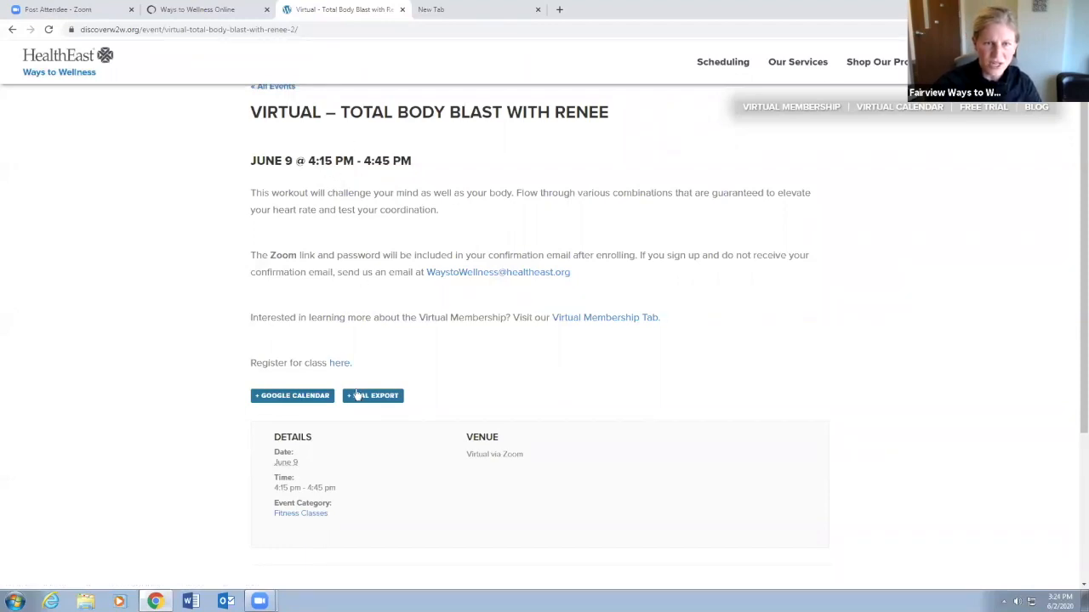
Step: Follow 'Register for class here' for Total Body Blast with Renee on June 9
left_click(340, 363)
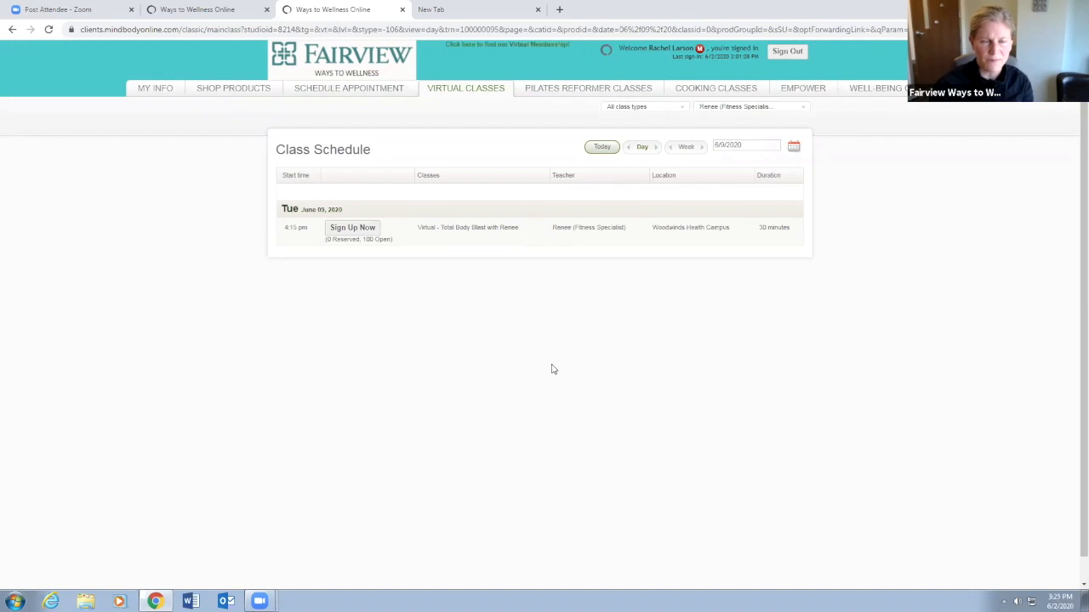
mouse_move(570, 335)
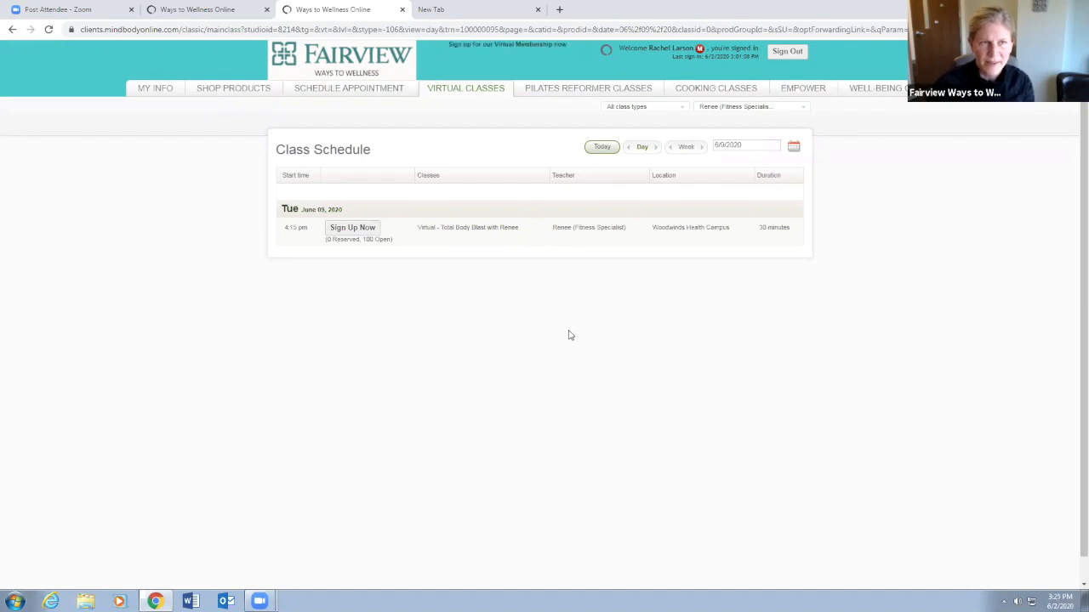
mouse_move(479, 92)
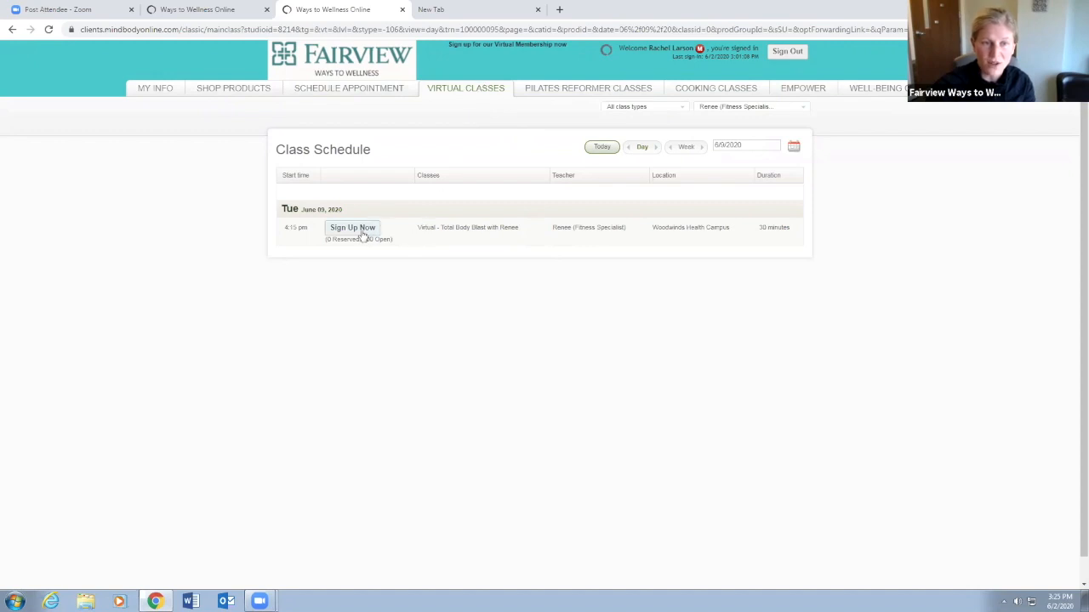
Step: Choose Sign Up Now for Virtual – Total Body Blast with Renee to reach Make a Reservation
left_click(352, 228)
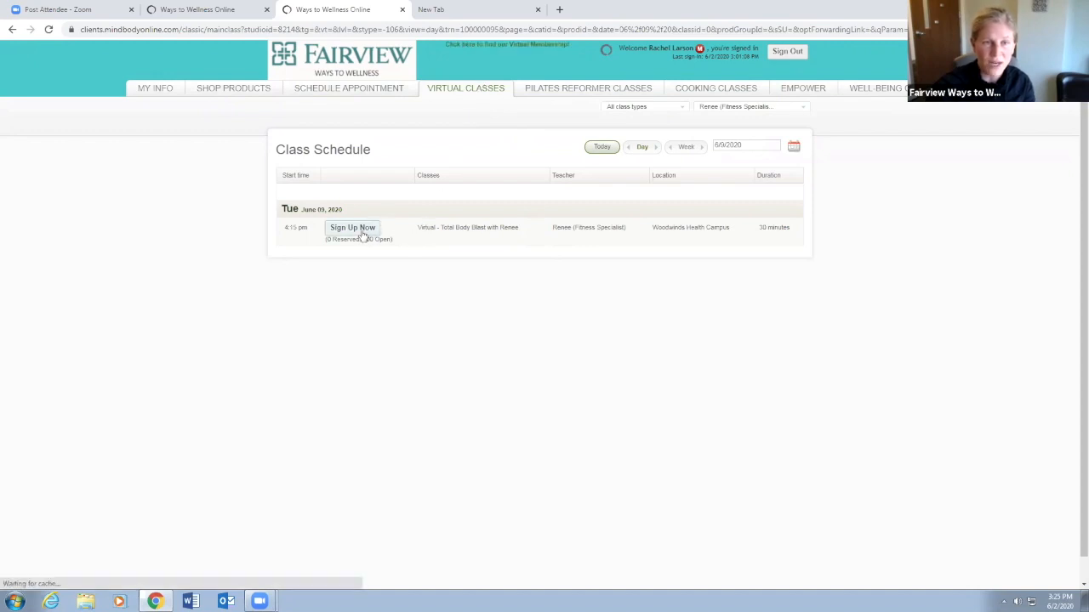
left_click(352, 228)
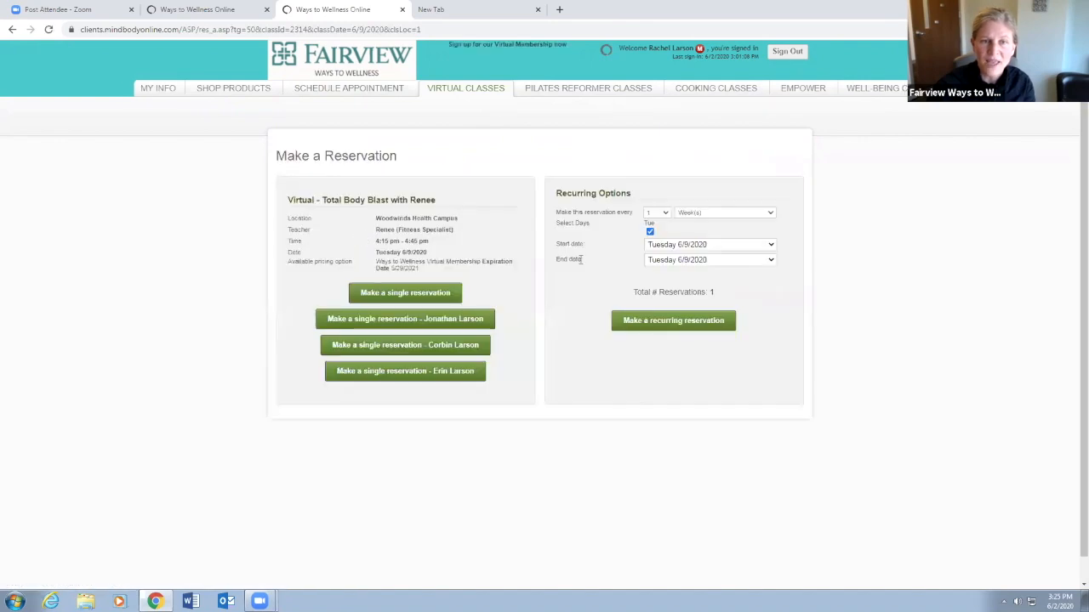
mouse_move(463, 92)
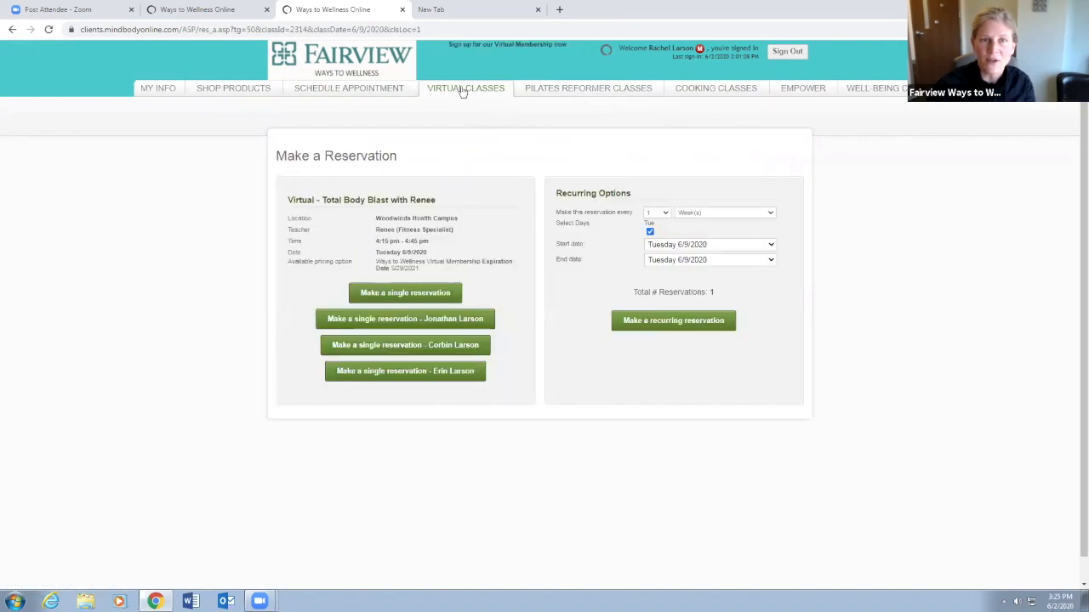
Step: Leave the reservation unbooked, return to the June 9 Virtual Classes schedule and switch browser tabs
left_click(466, 89)
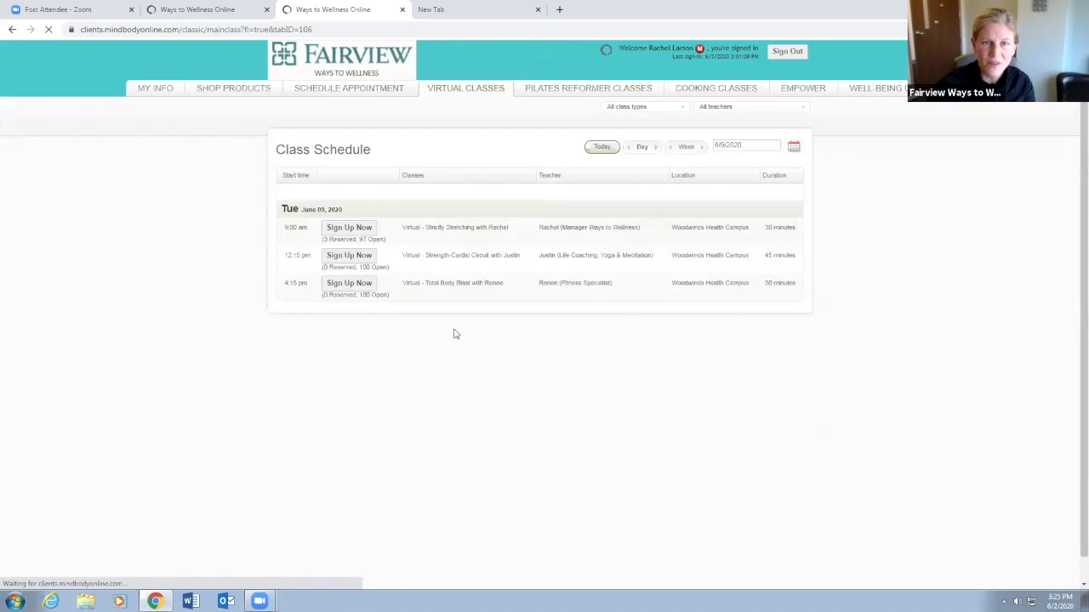
mouse_move(442, 165)
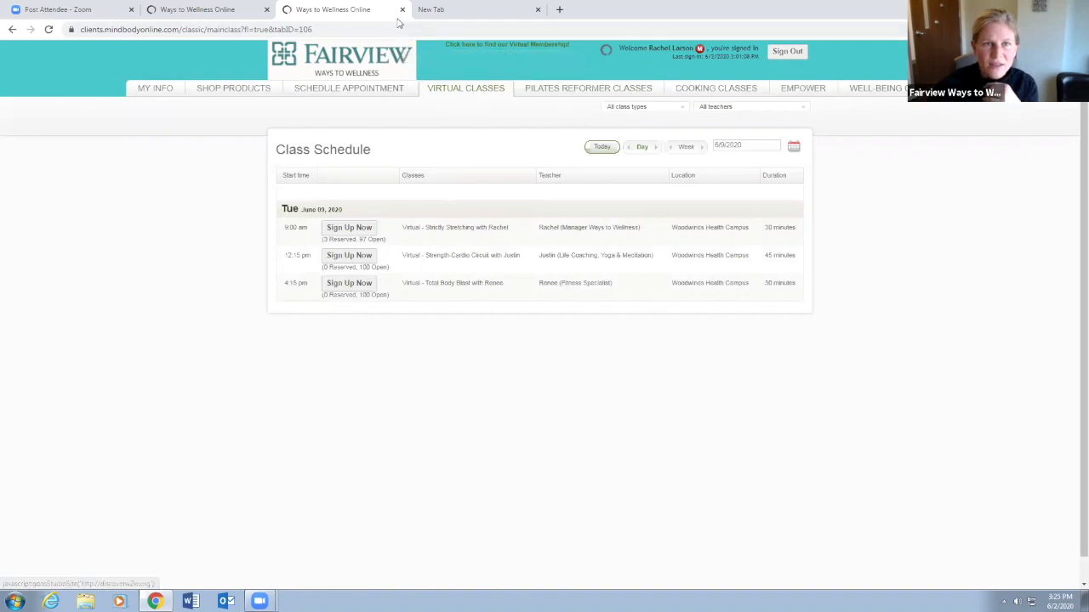
mouse_move(3, 17)
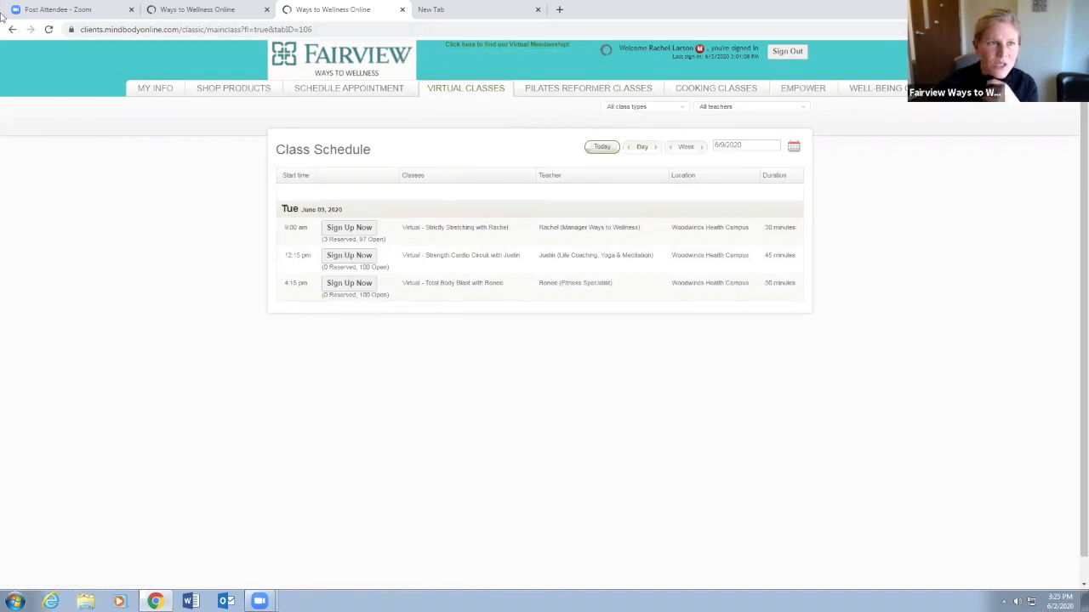
left_click(602, 146)
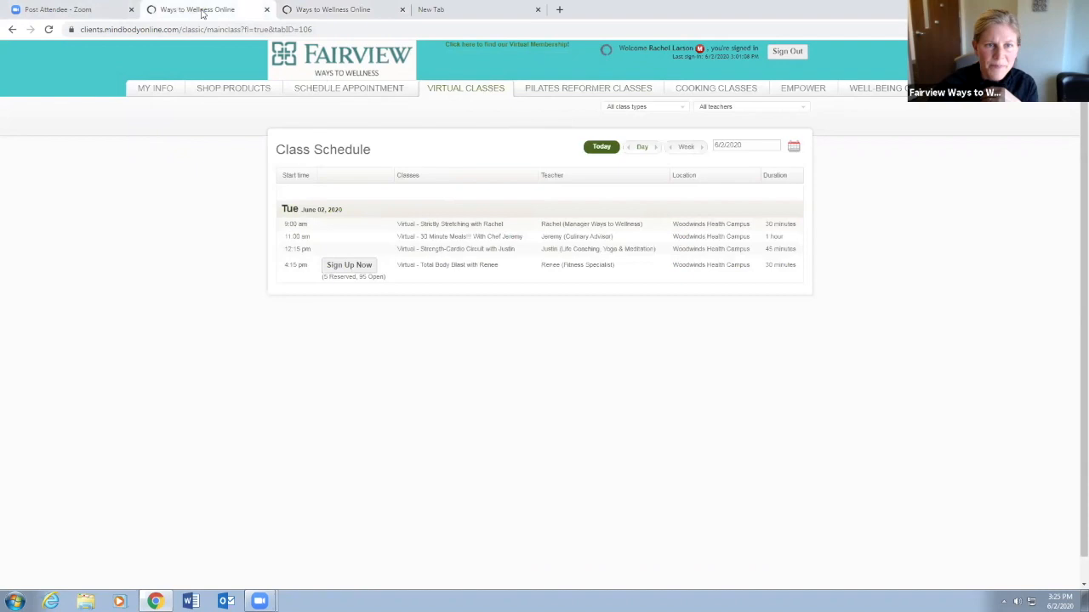
left_click(402, 11)
type("fairview.org")
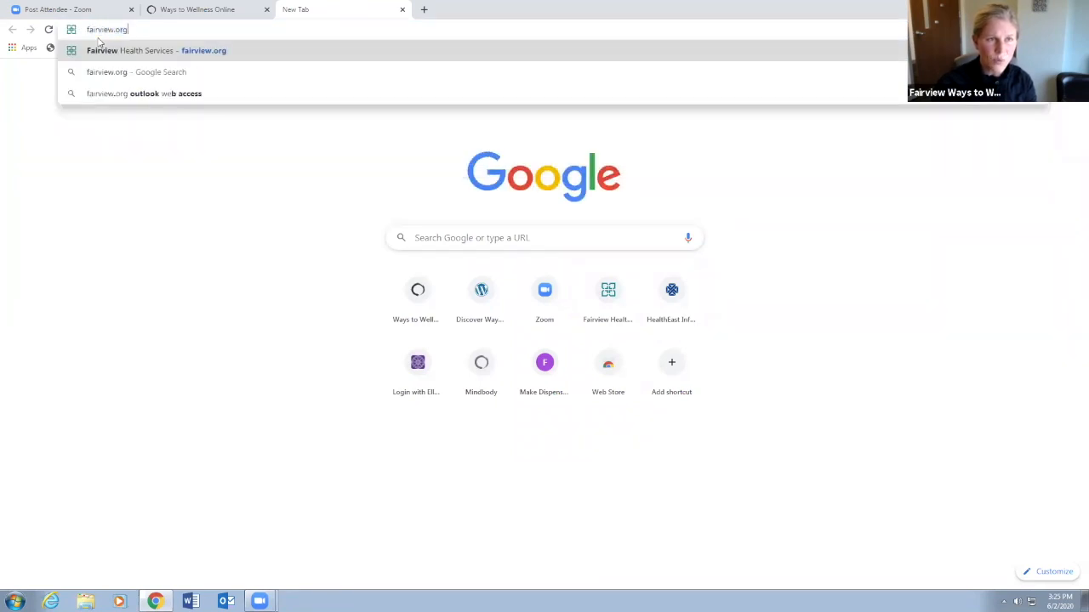
Step: Go to fairview.org/wellness in the new tab to load the MindBody virtual class schedule
type("/wellnessrsvp")
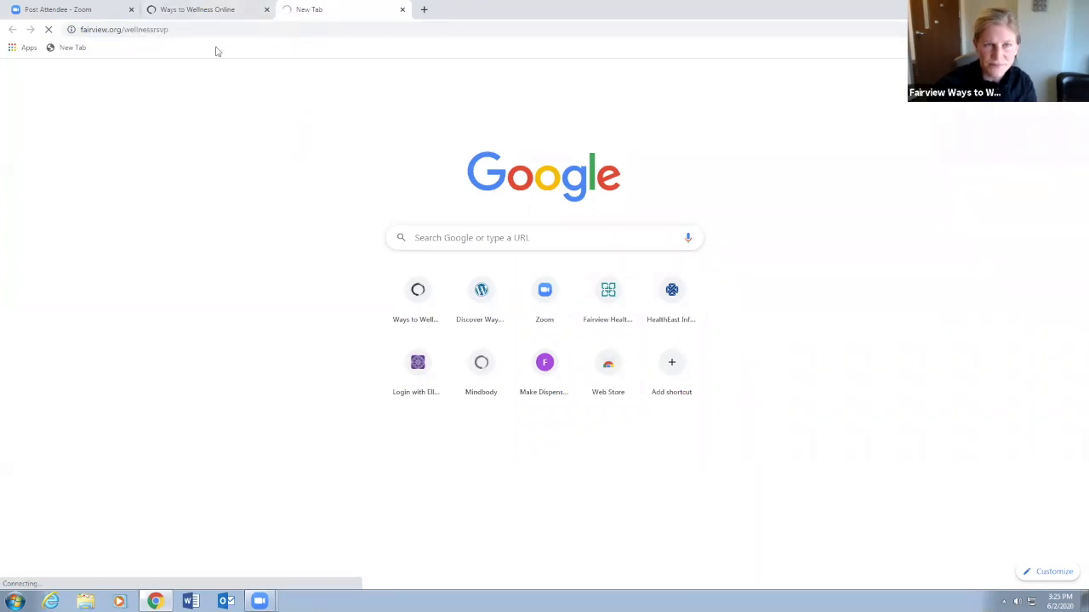
left_click(123, 29)
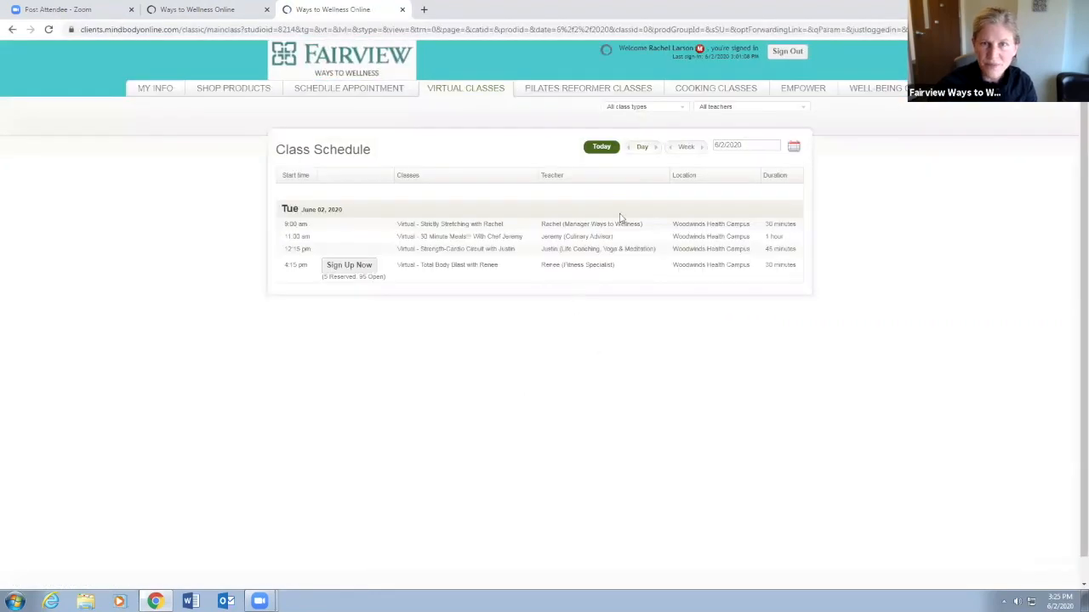
mouse_move(636, 160)
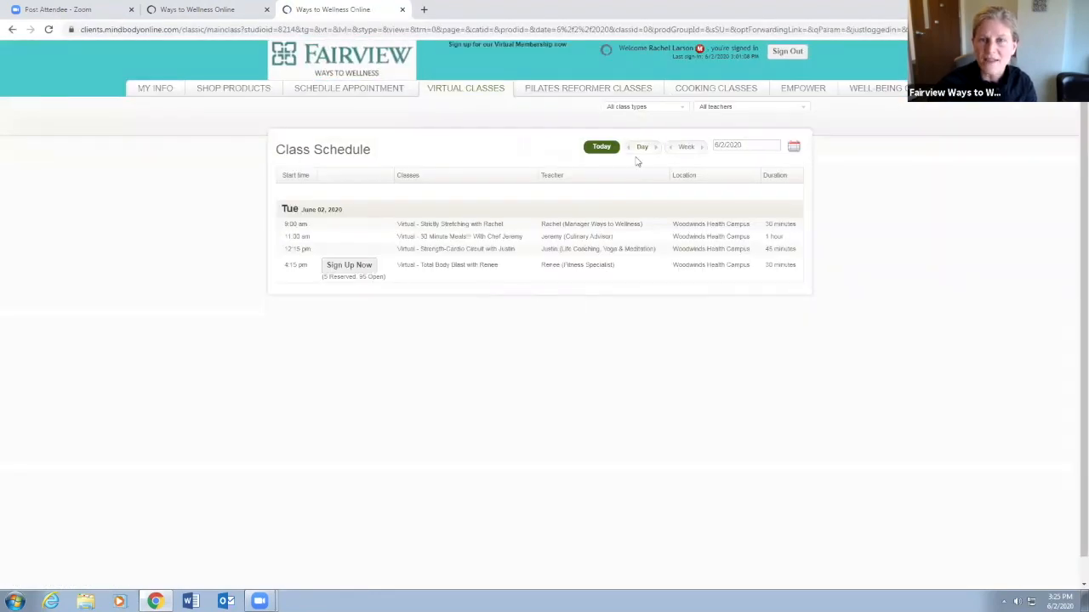
mouse_move(626, 130)
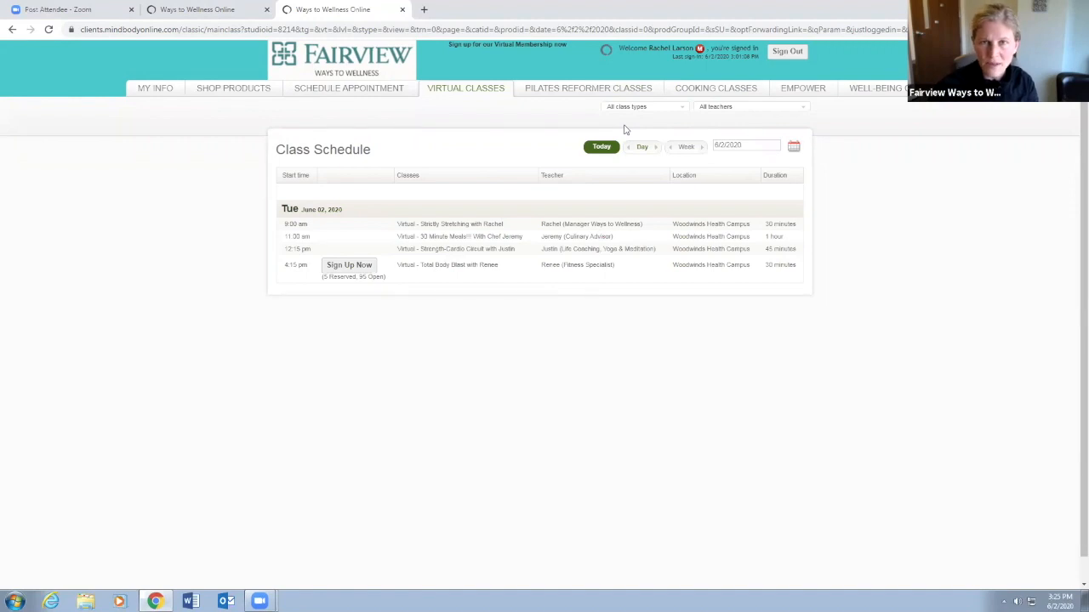
mouse_move(456, 93)
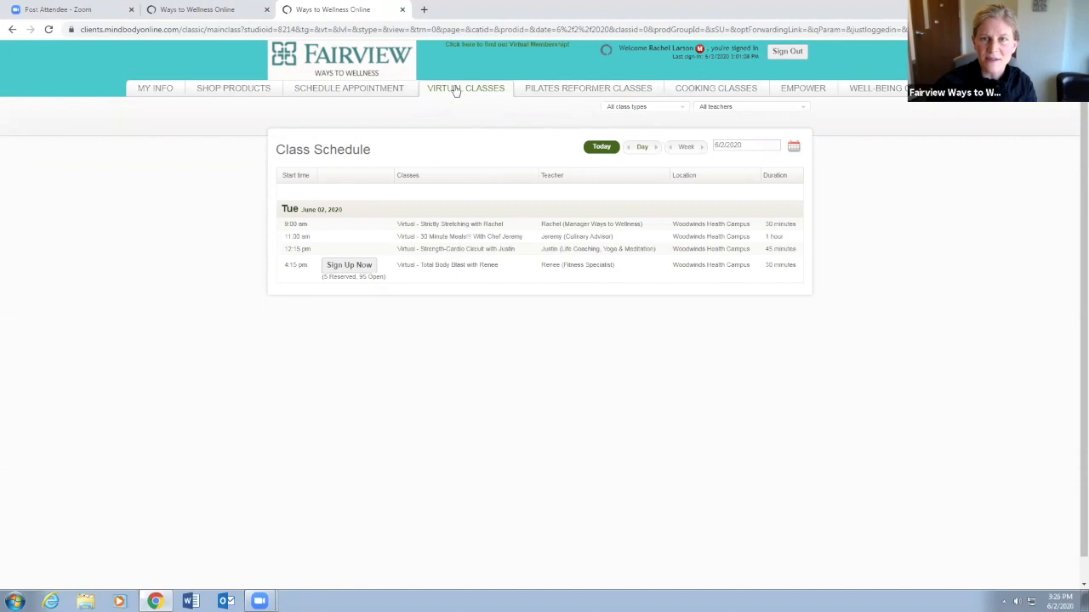
mouse_move(704, 160)
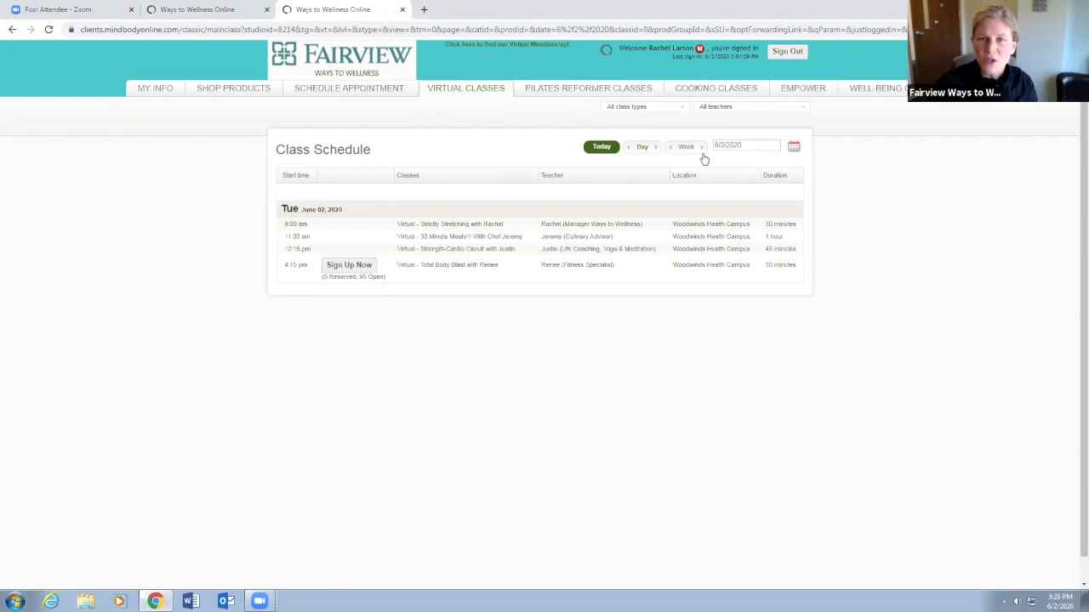
mouse_move(687, 157)
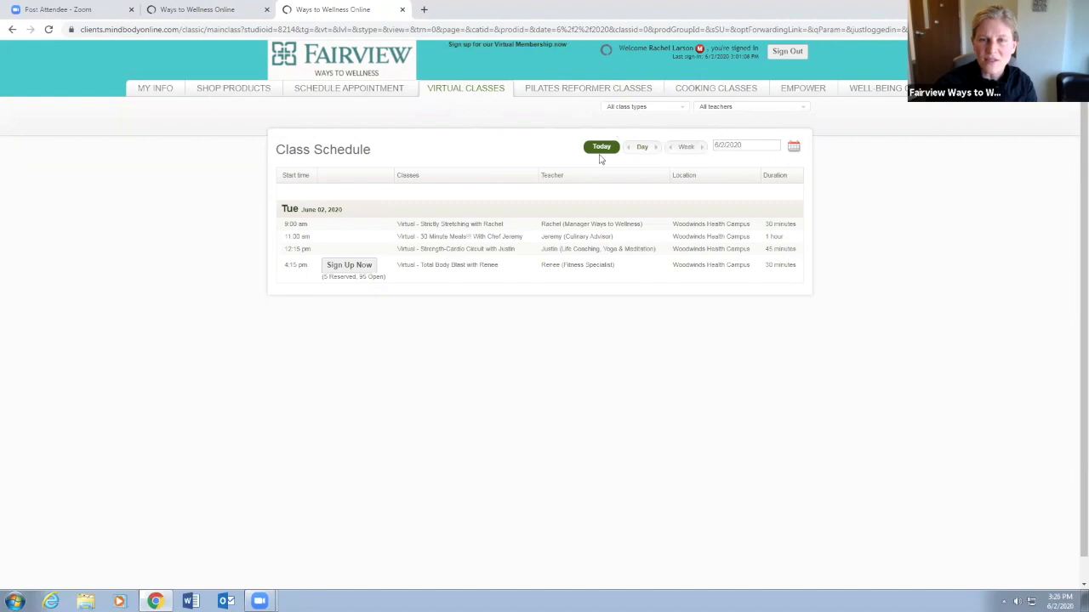
mouse_move(650, 179)
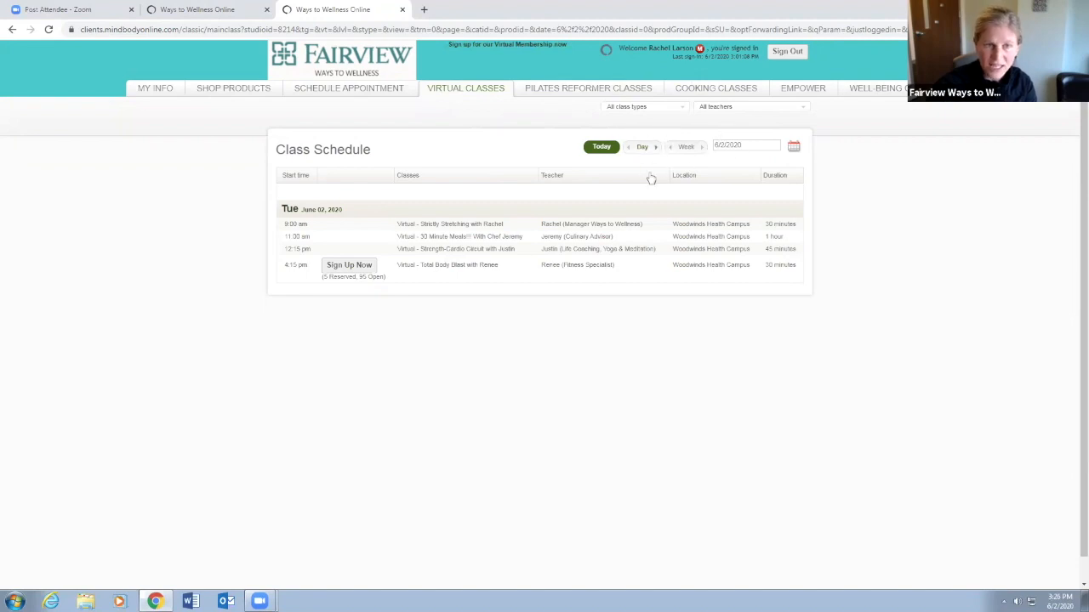
Step: Switch the class schedule to Week view, Tuesday June 2 through Sunday June 7
left_click(686, 147)
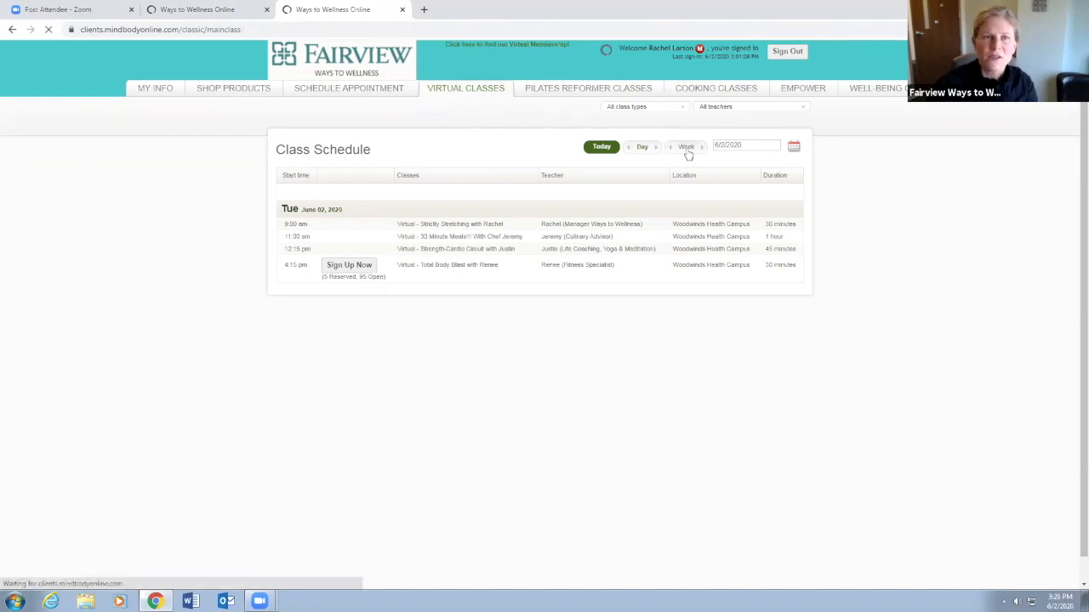
left_click(685, 146)
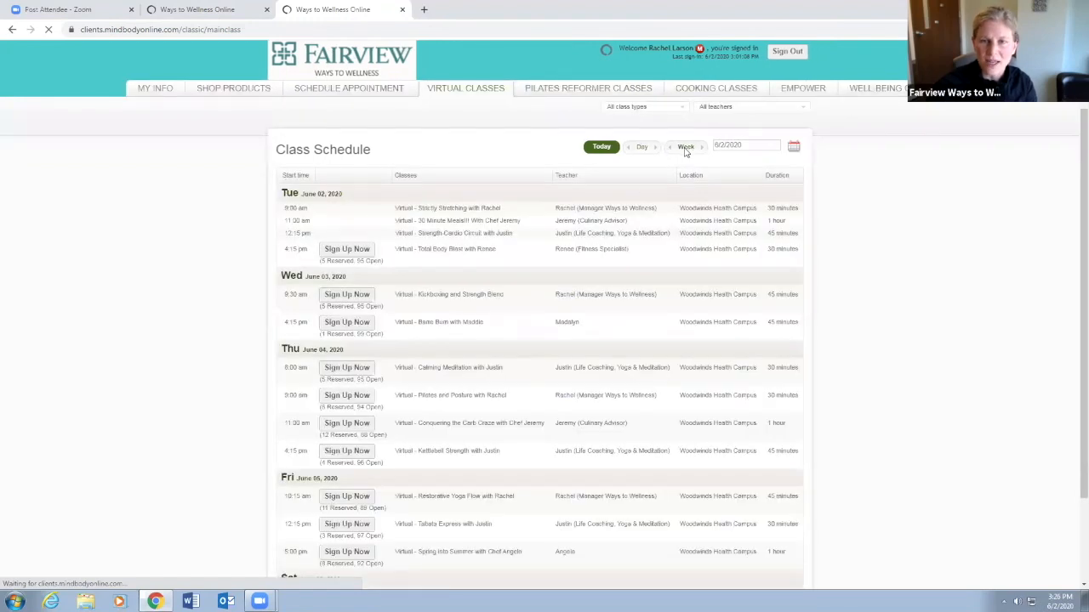
mouse_move(626, 163)
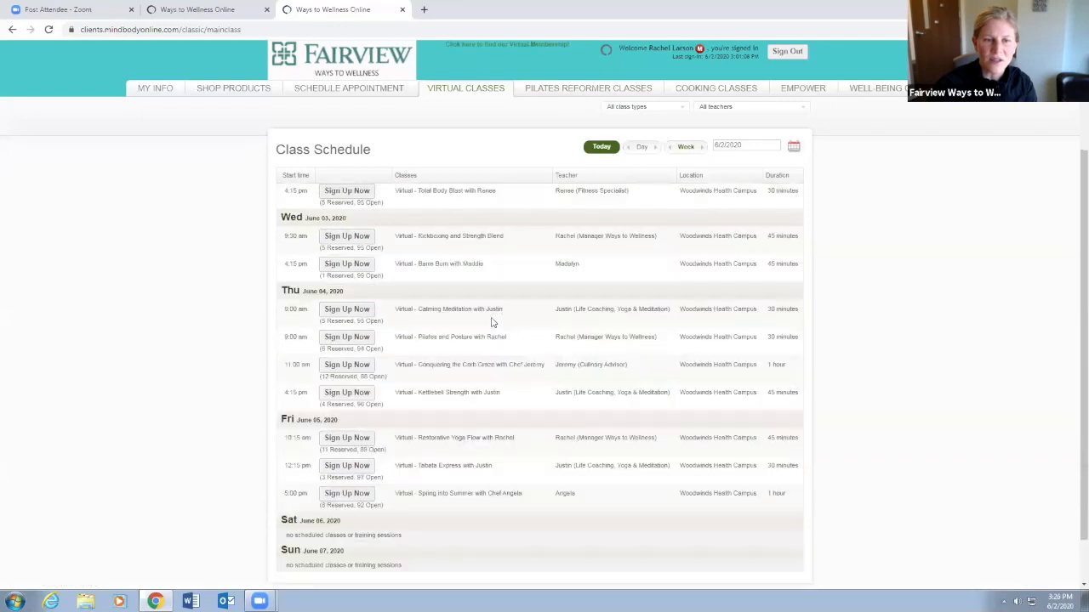
scroll("up", 3)
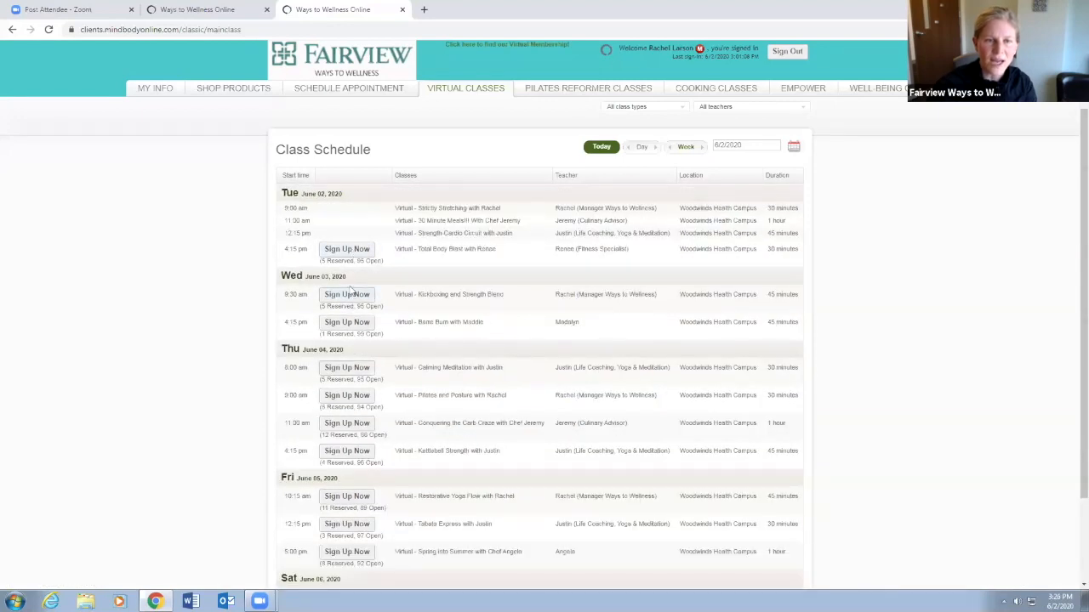
mouse_move(349, 331)
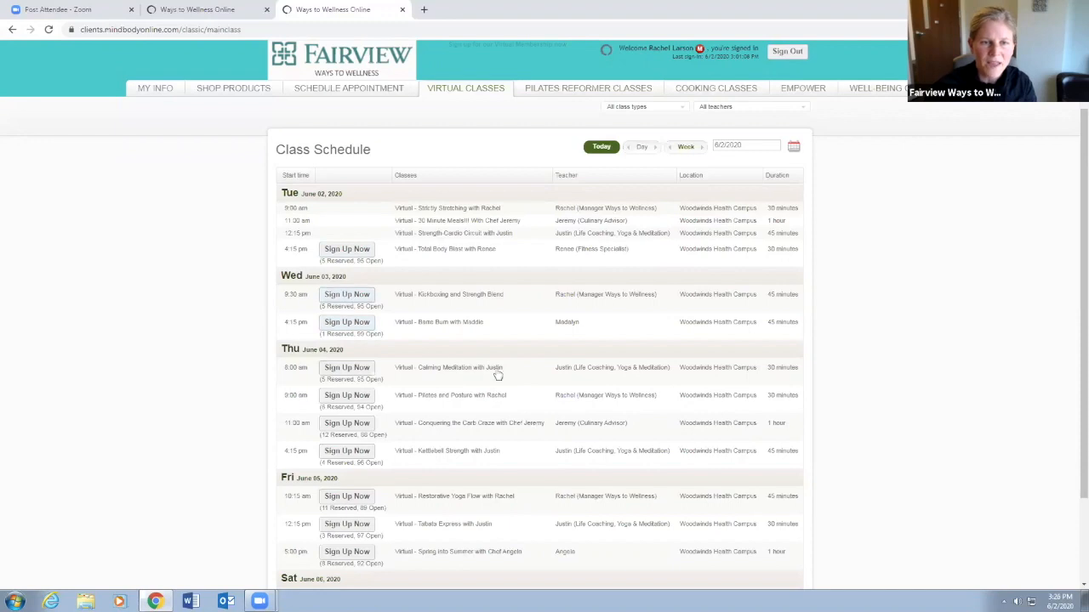
Step: Sign up for Wednesday's Kickboxing and Strength Blend, recurring weekly with end date 6/24/2020 for 4 reservations
left_click(347, 293)
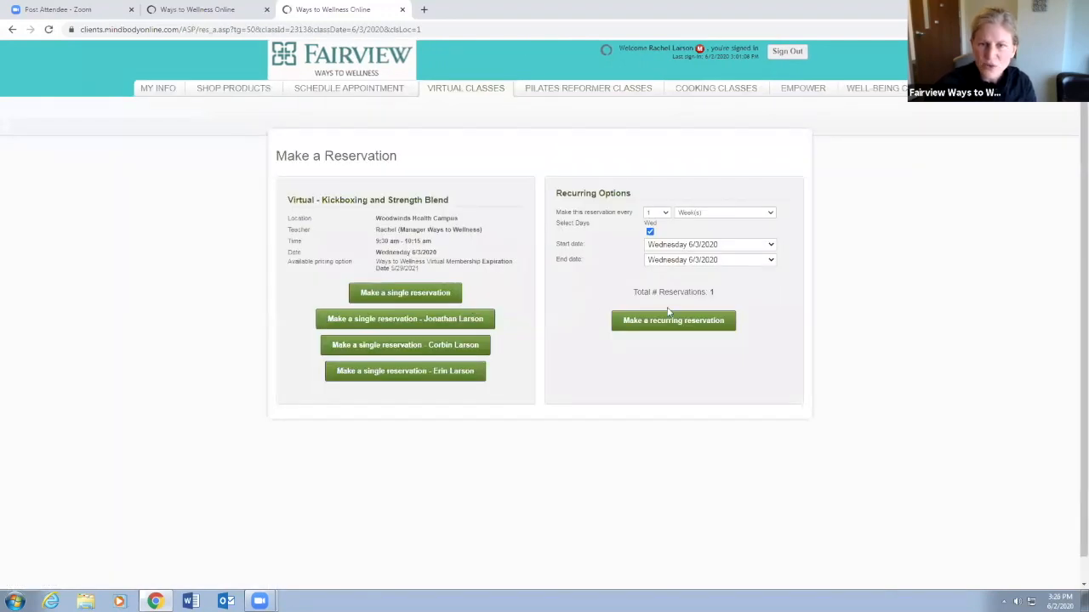
mouse_move(779, 262)
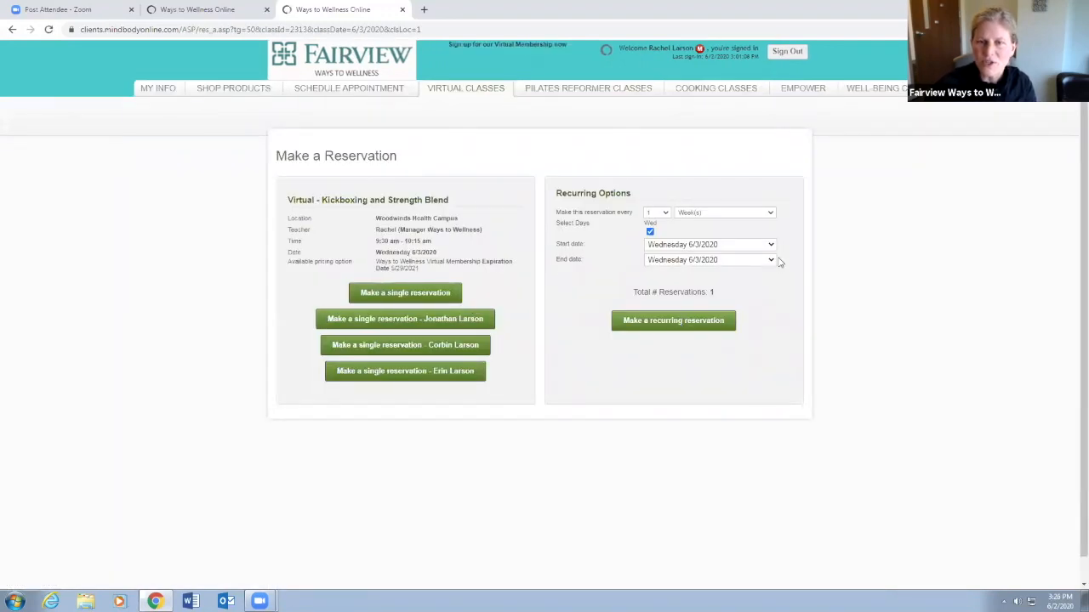
left_click(711, 259)
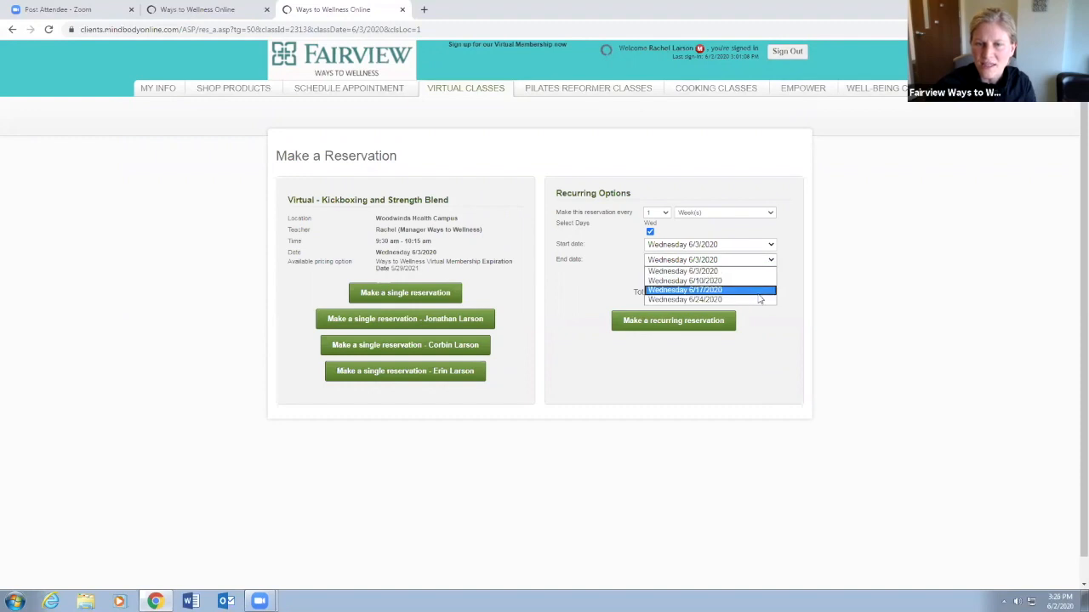
left_click(684, 300)
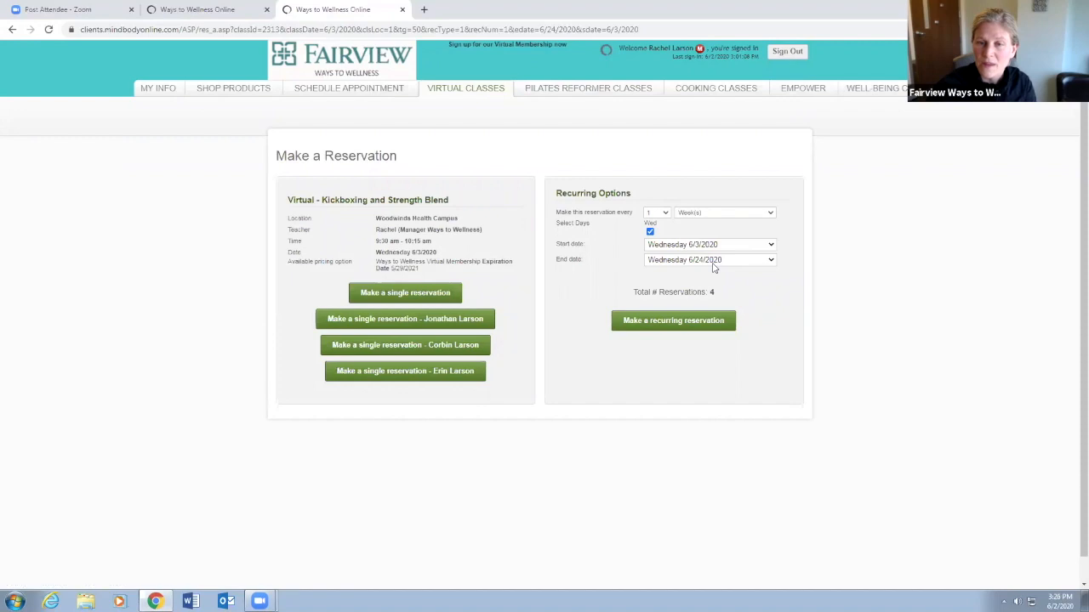
mouse_move(738, 288)
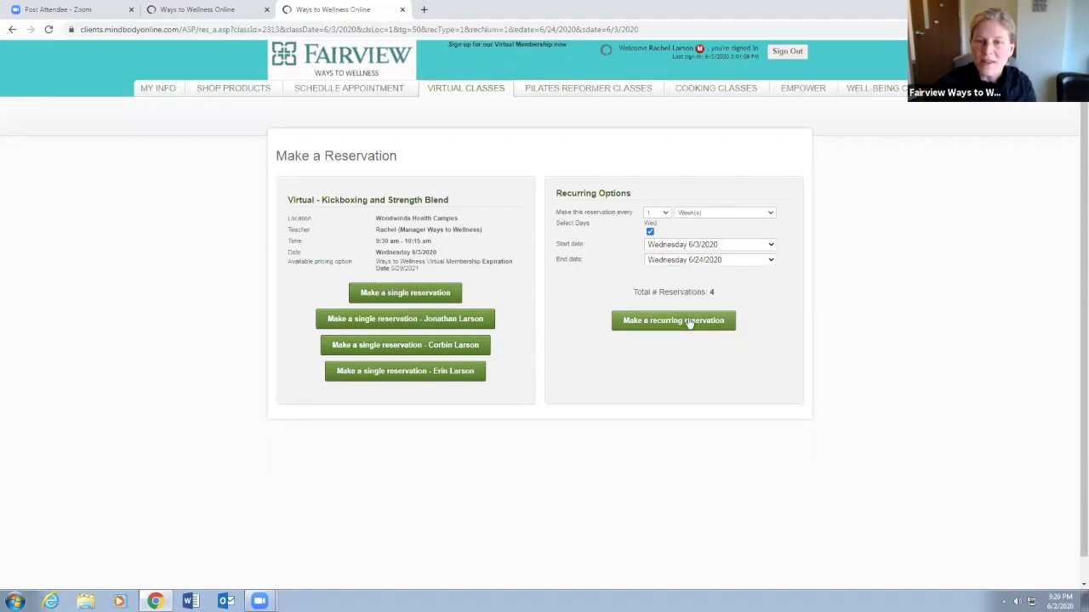
Step: Make the recurring reservation, booking the four Wednesday kickboxing sessions June 3–24
left_click(674, 320)
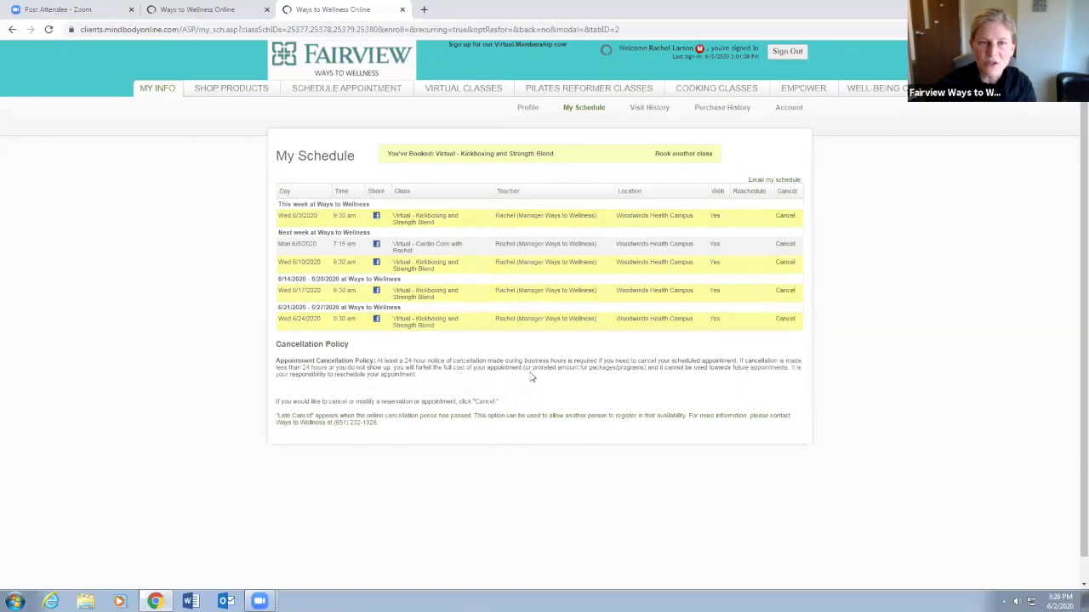
mouse_move(514, 303)
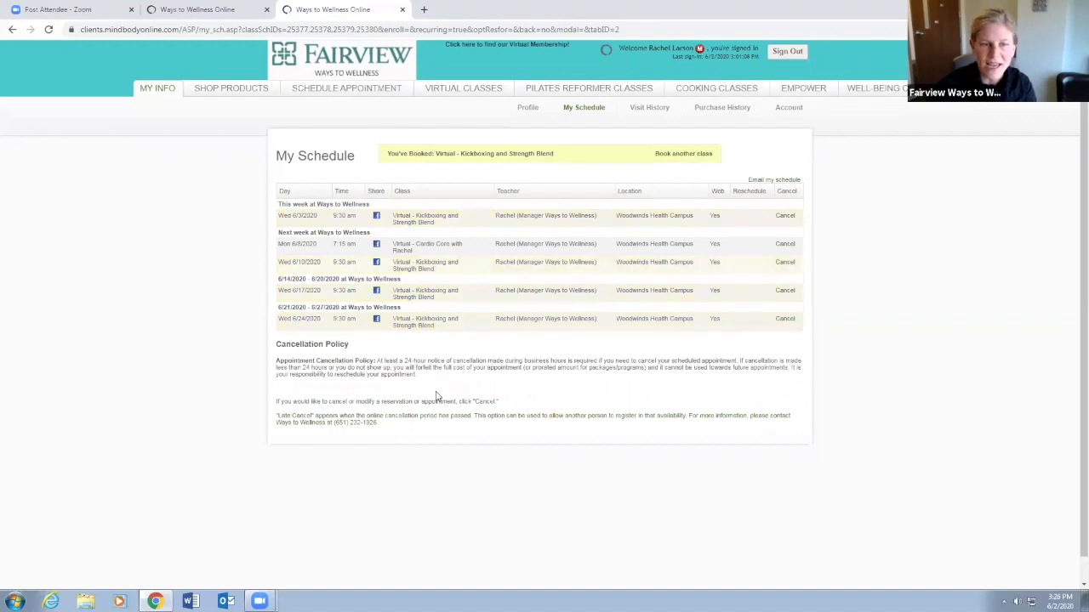
mouse_move(595, 122)
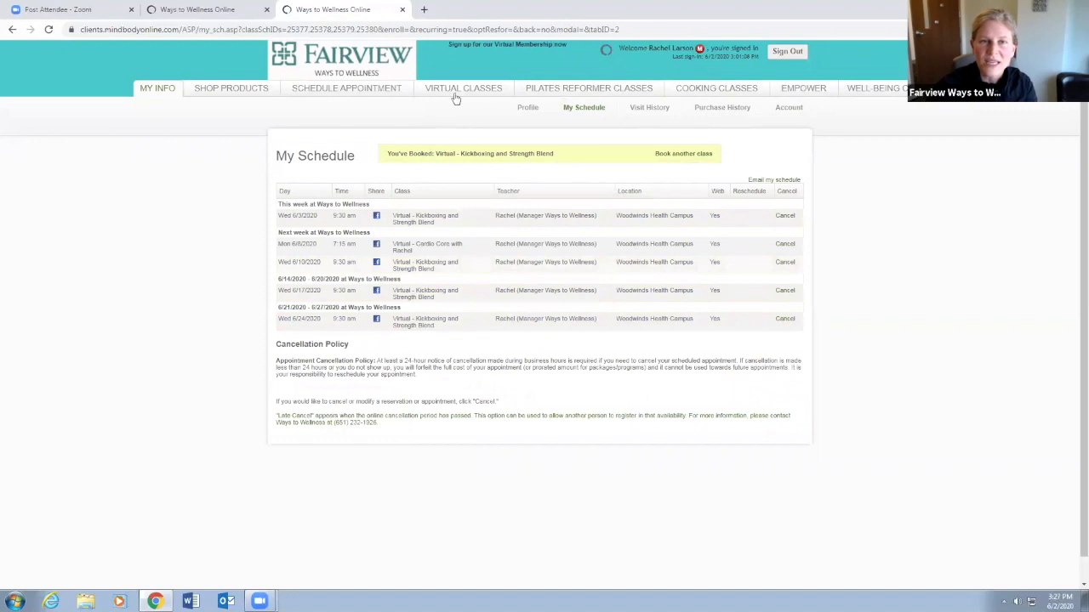
mouse_move(456, 95)
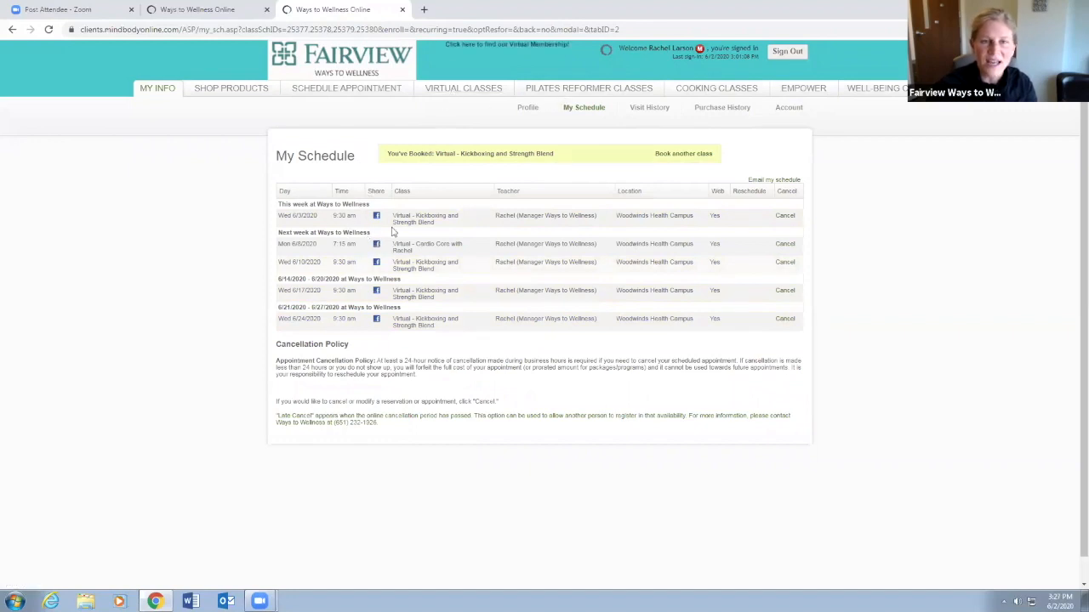
mouse_move(462, 93)
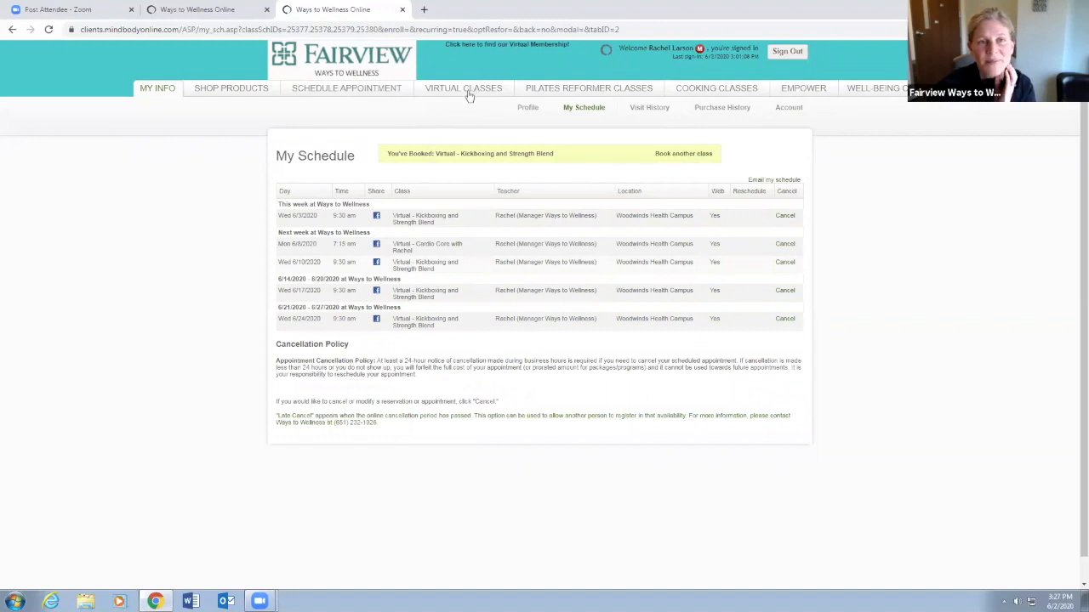
Step: Return to the Virtual Classes schedule where Wednesday's Kickboxing and Strength Blend shows Registered
left_click(463, 89)
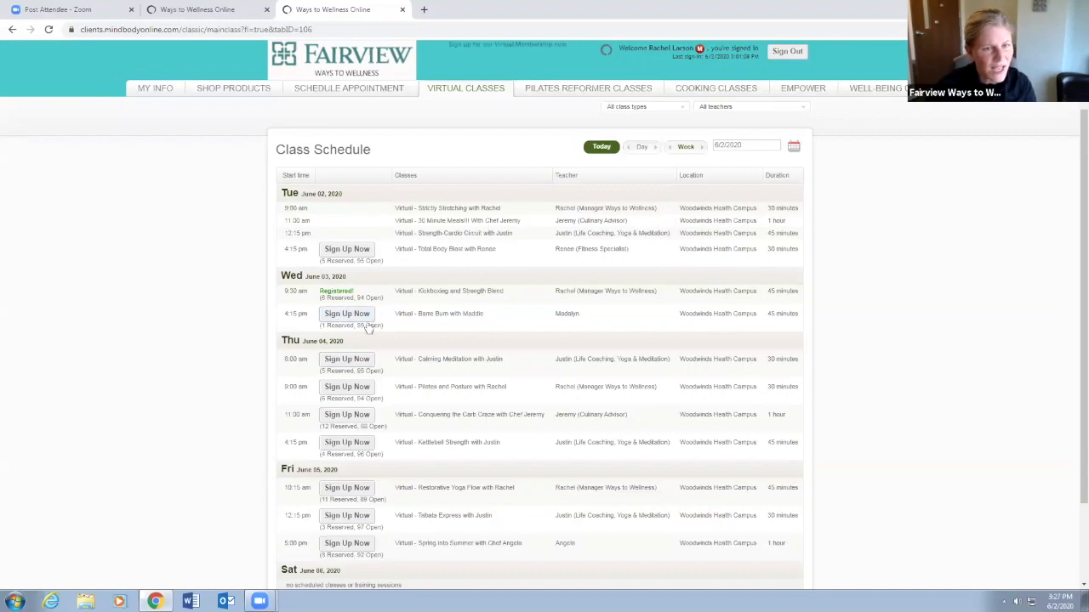
mouse_move(330, 358)
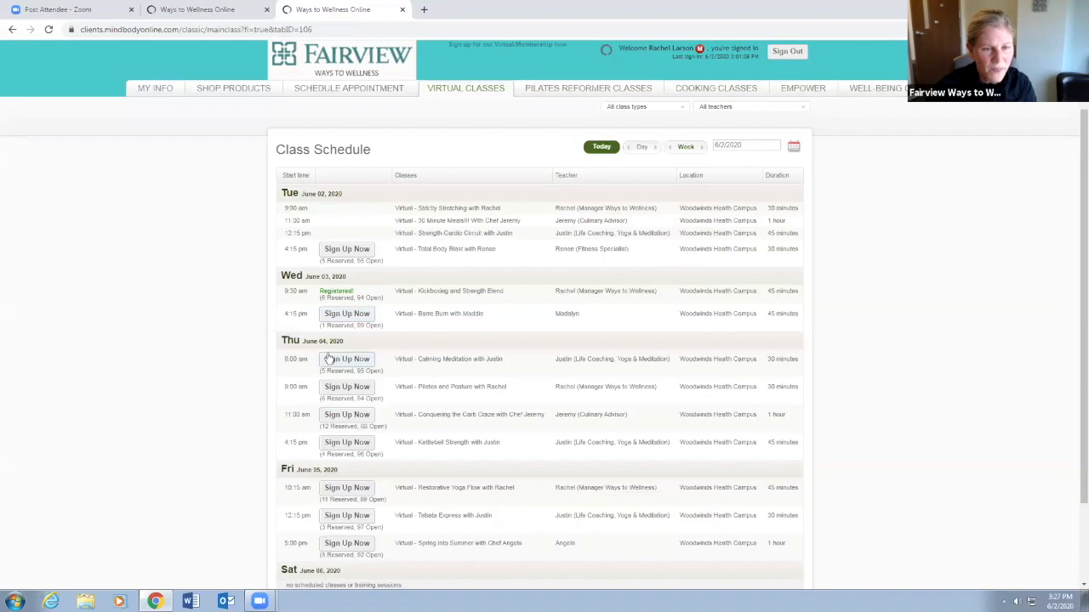